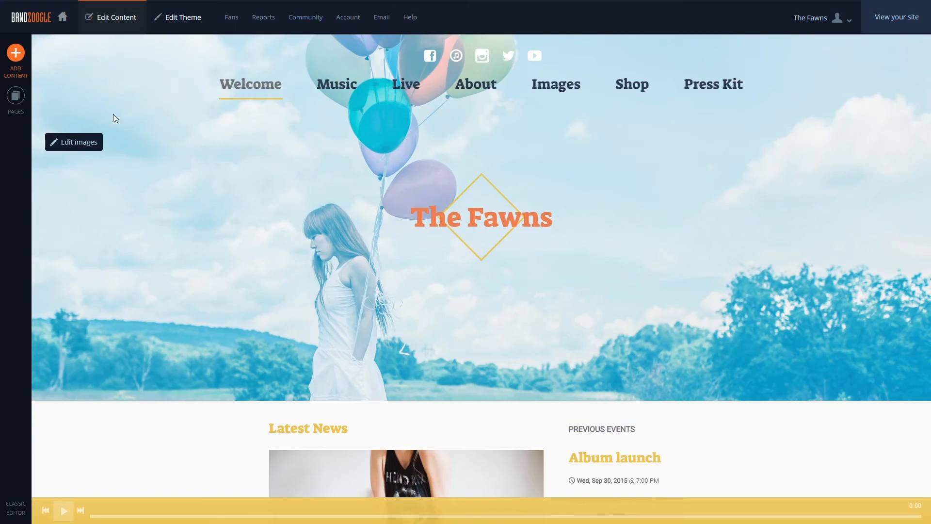
# Step: Go to the site's Pages list and begin adding a new page
pyautogui.click(15, 98)
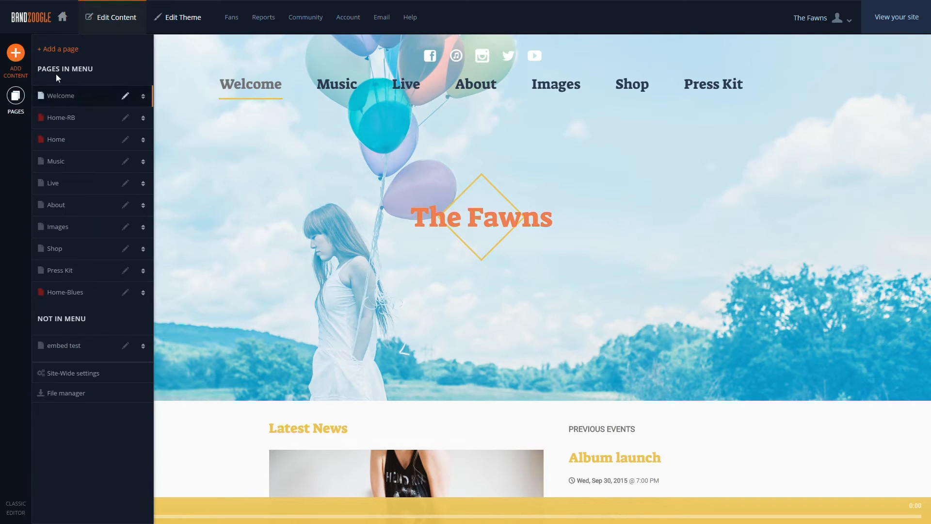
pyautogui.click(57, 48)
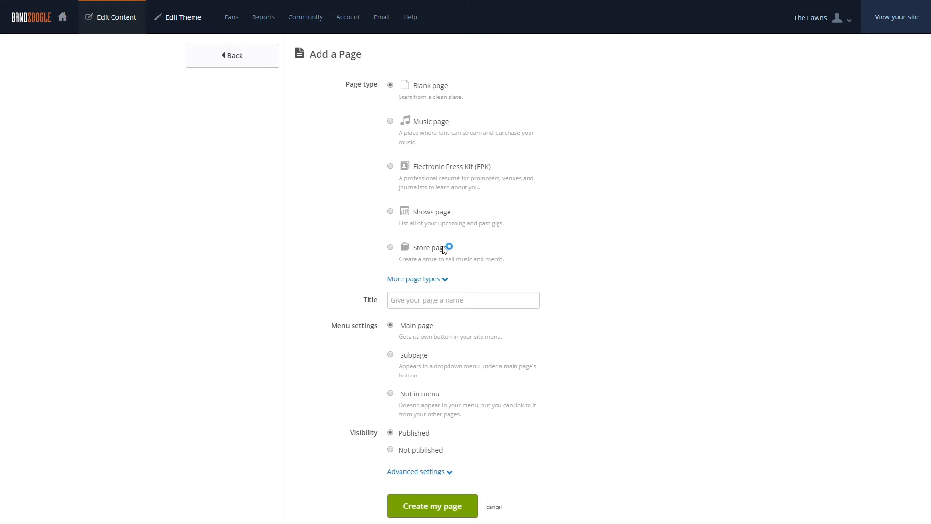
# Step: Expand 'More page types' to reveal Blog, Contact, Intro, Photos and About options
pyautogui.click(414, 279)
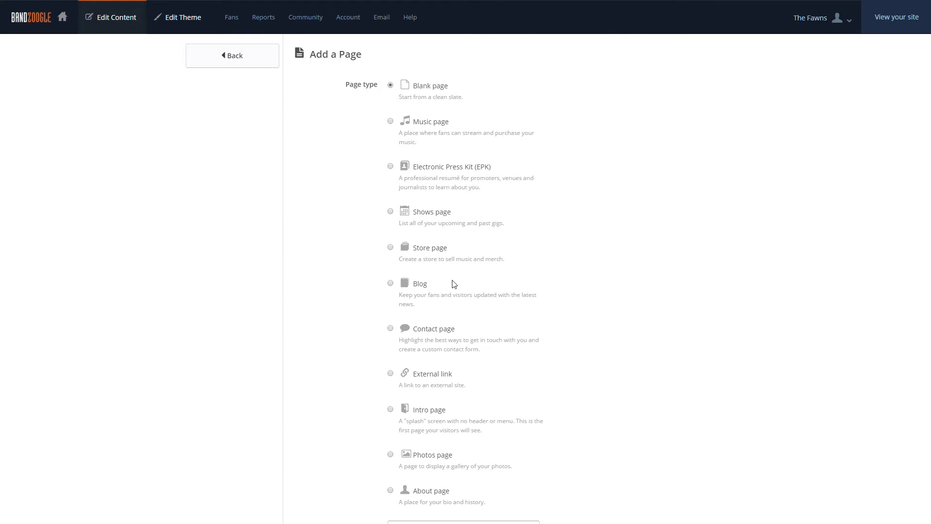
pyautogui.scroll(-3)
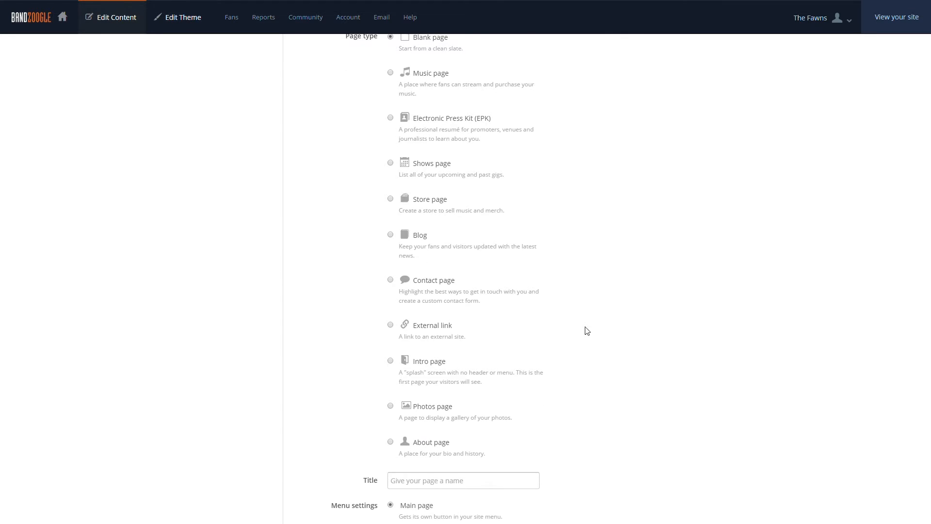
pyautogui.moveTo(585, 351)
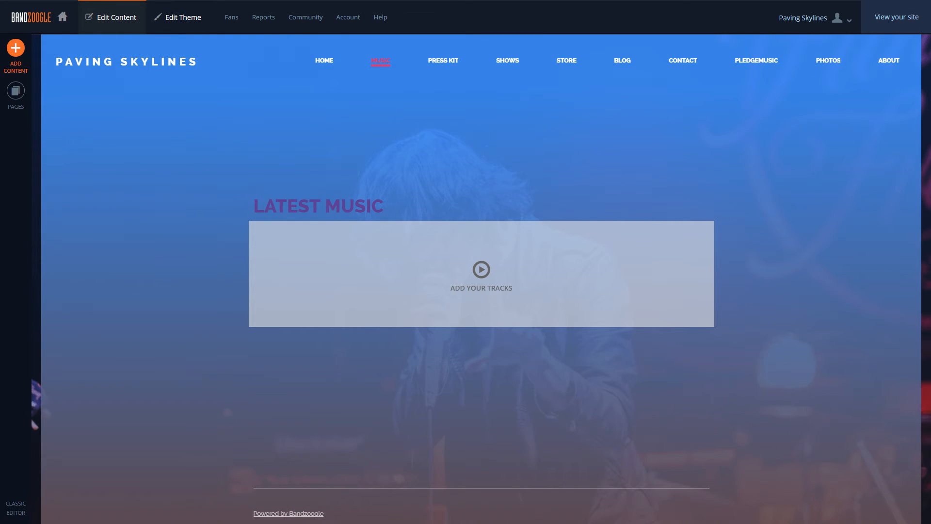
# Step: Browse the example site's Press Kit, Store, Blog, Contact, Photos and Bio pages, then return to the form
pyautogui.click(442, 61)
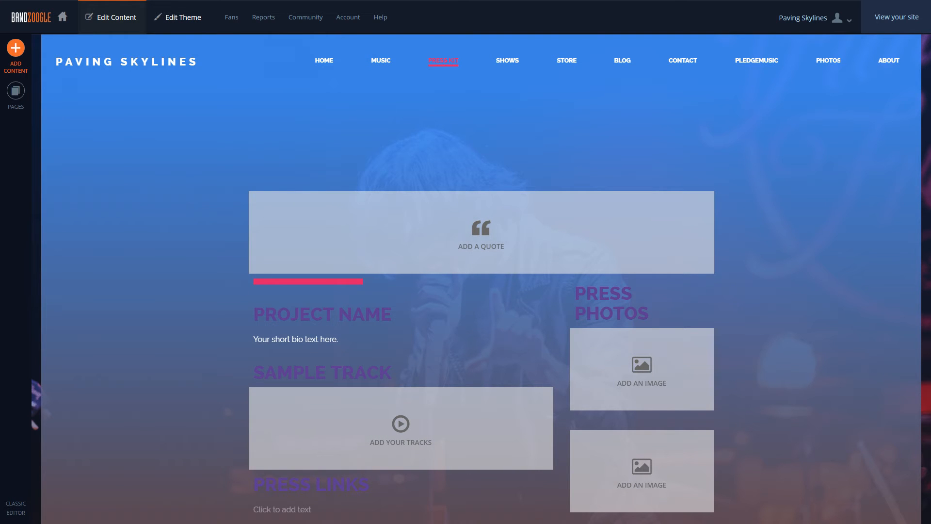
pyautogui.click(507, 60)
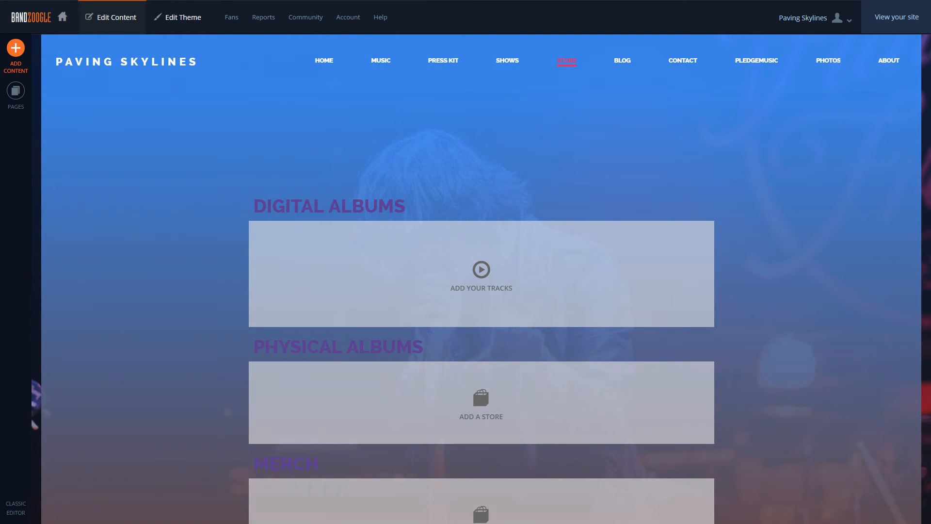
pyautogui.click(622, 60)
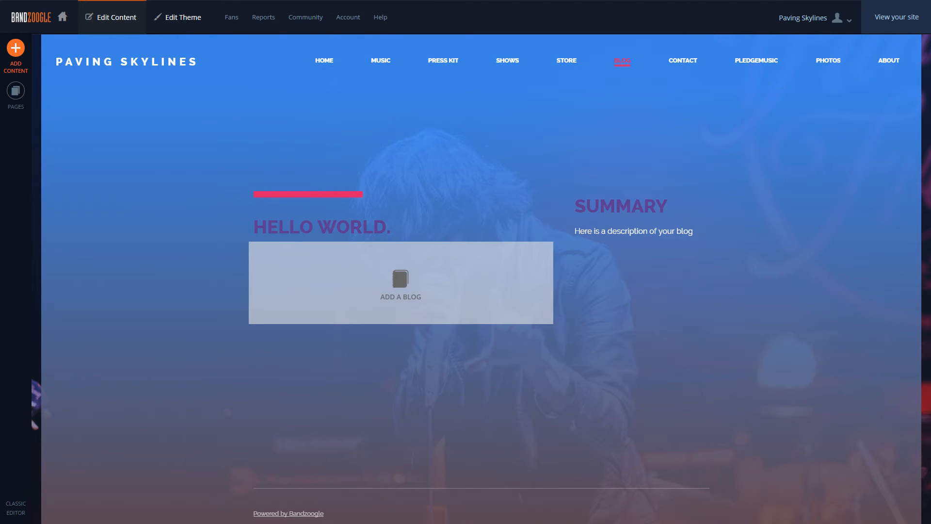
pyautogui.click(682, 60)
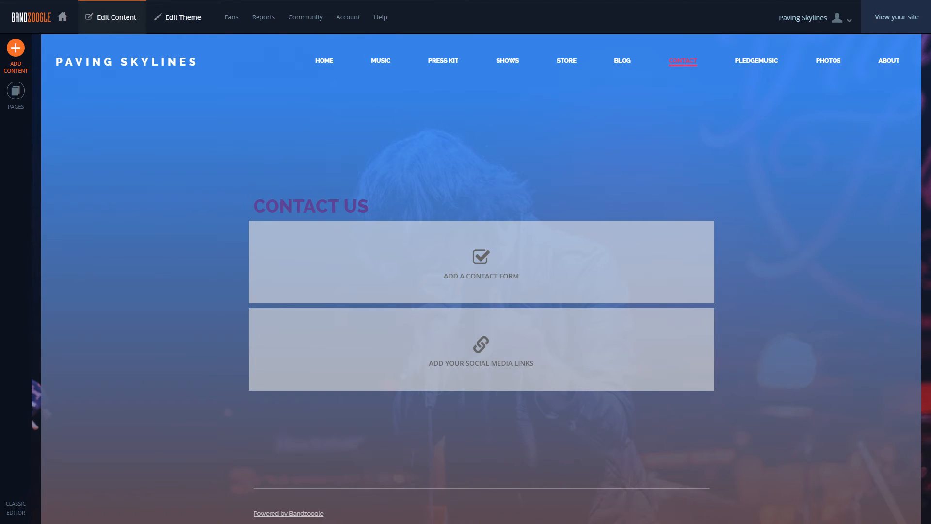
pyautogui.click(756, 61)
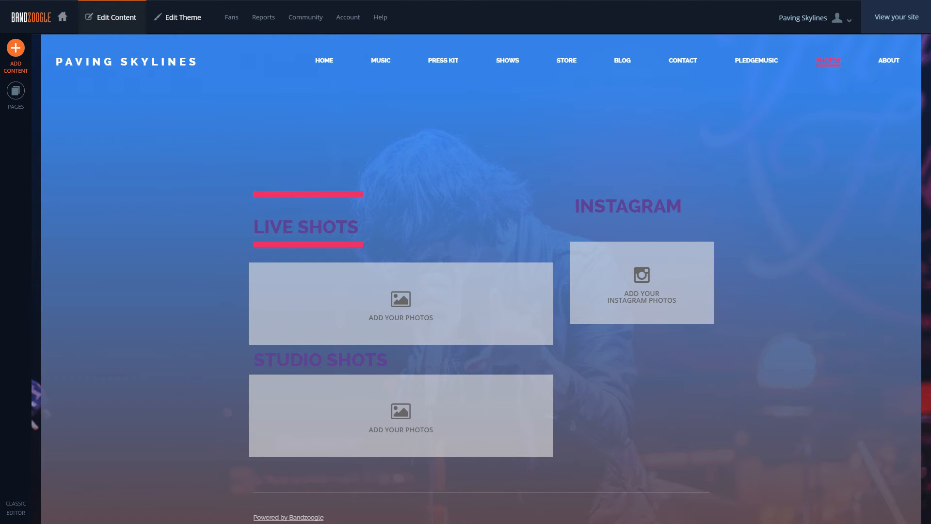
pyautogui.click(889, 60)
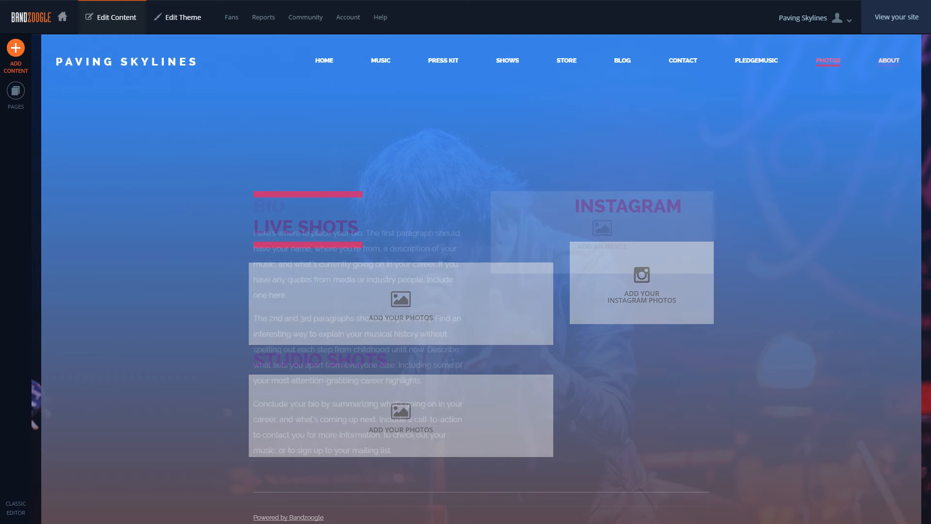
pyautogui.click(889, 60)
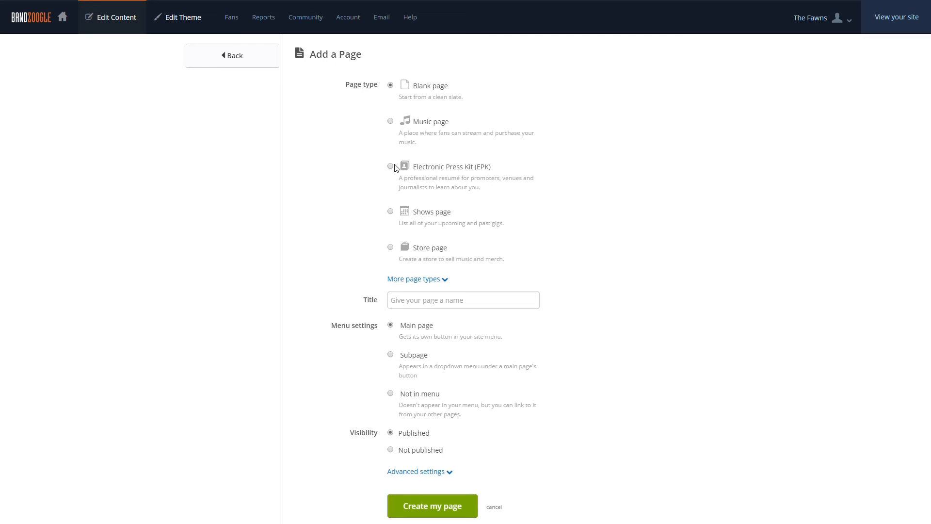
# Step: Create a published Electronic Press Kit page titled 'My Press Kit' with advanced settings reviewed
pyautogui.click(390, 166)
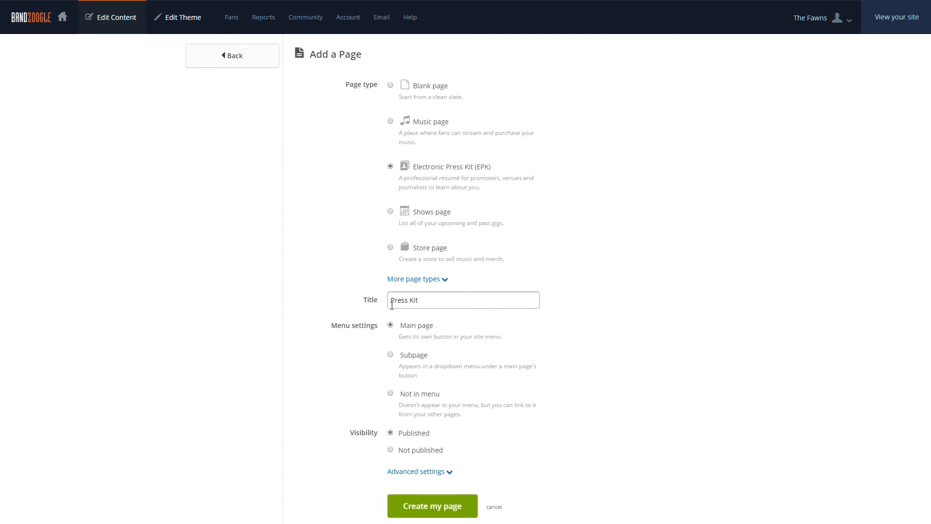
pyautogui.write('My')
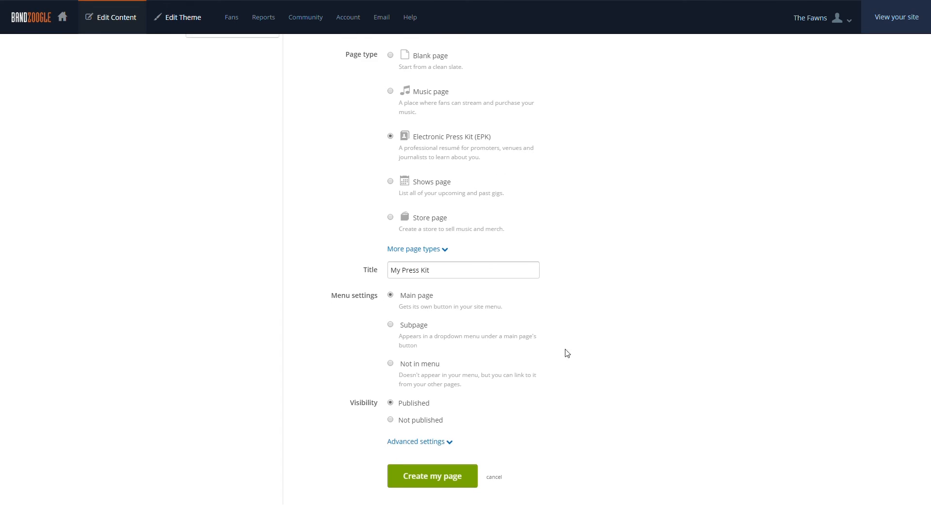
pyautogui.moveTo(449, 409)
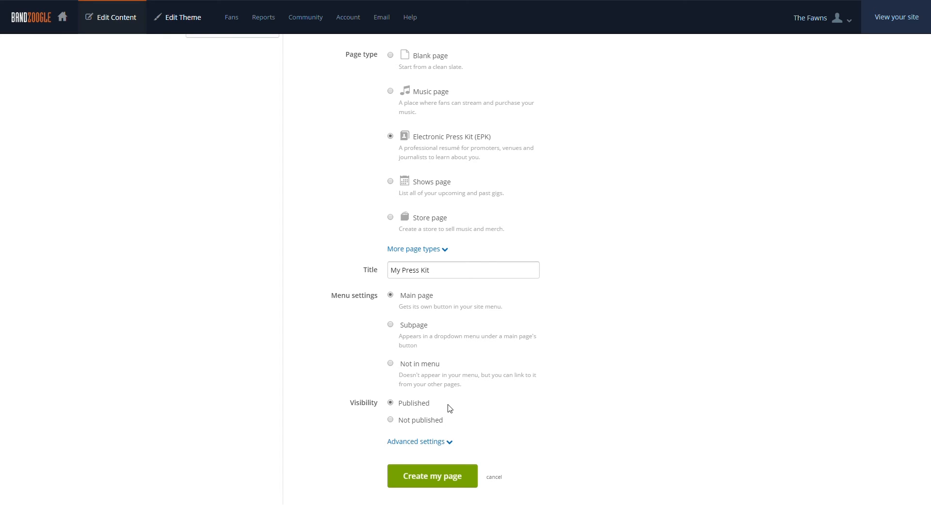
pyautogui.moveTo(417, 442)
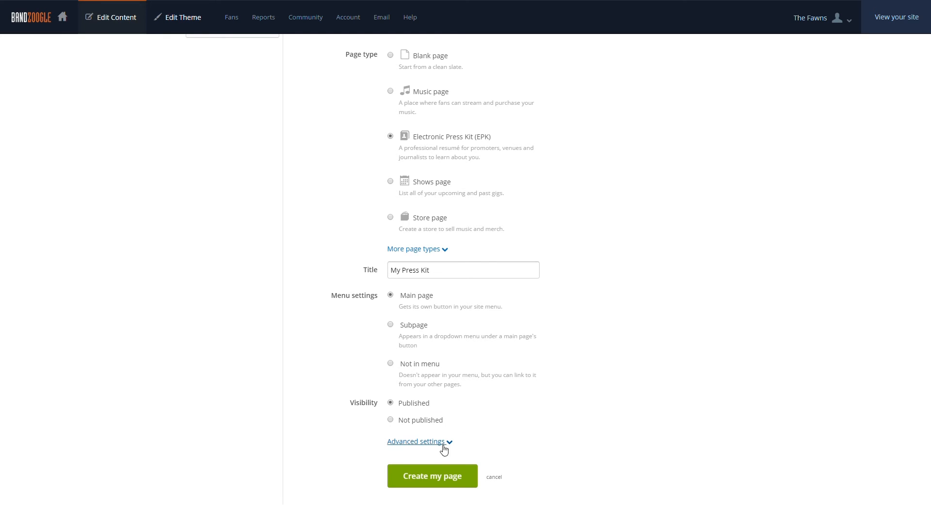
pyautogui.click(416, 441)
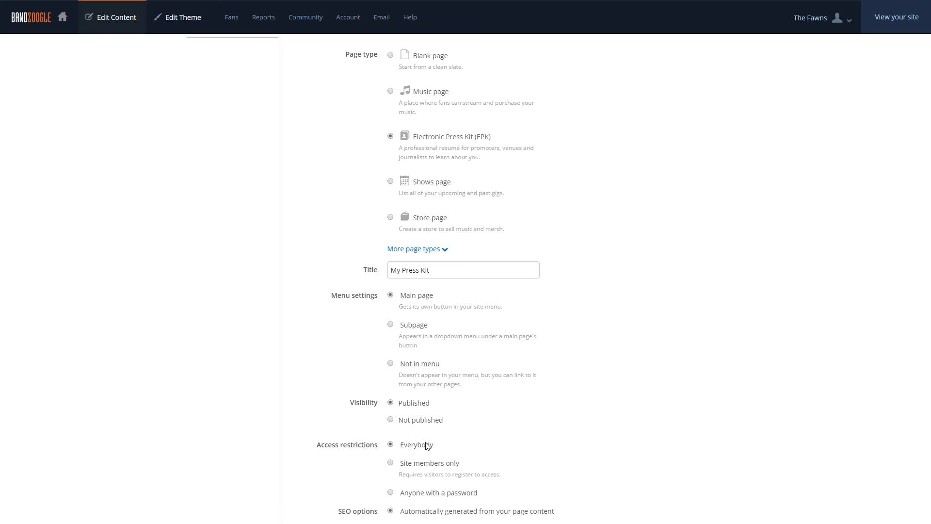
pyautogui.scroll(-3)
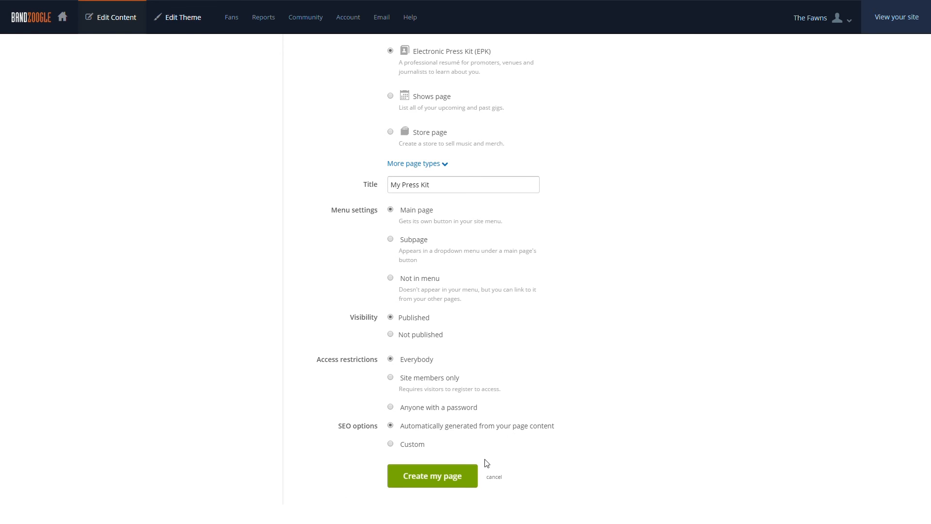
pyautogui.click(432, 476)
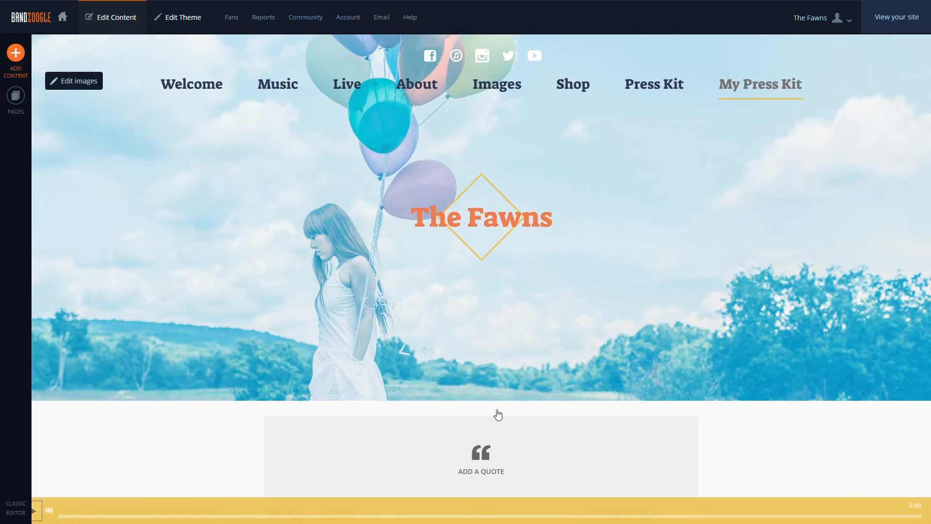
pyautogui.scroll(-3)
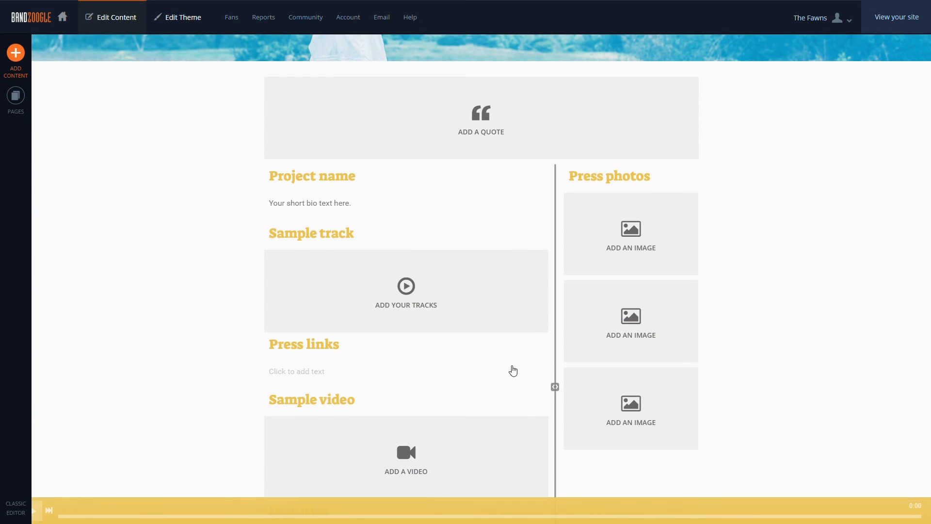
pyautogui.scroll(-3)
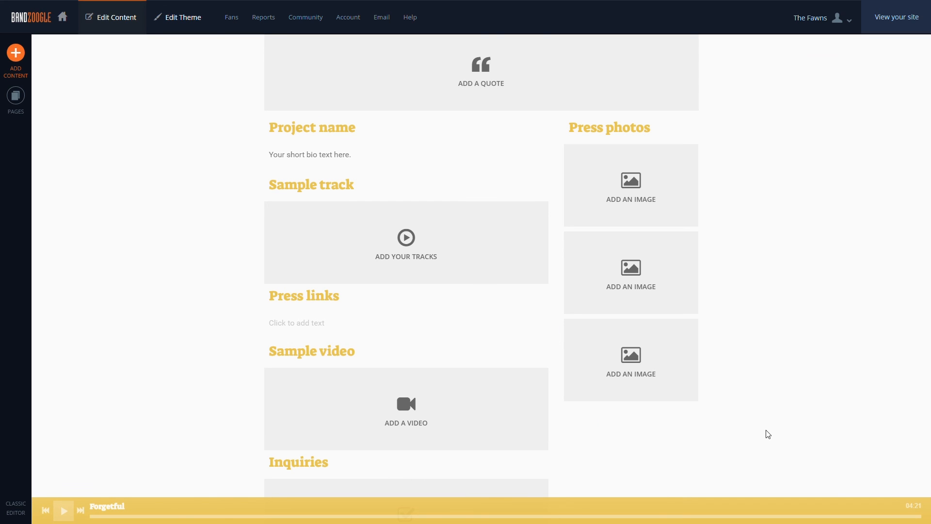
pyautogui.click(897, 17)
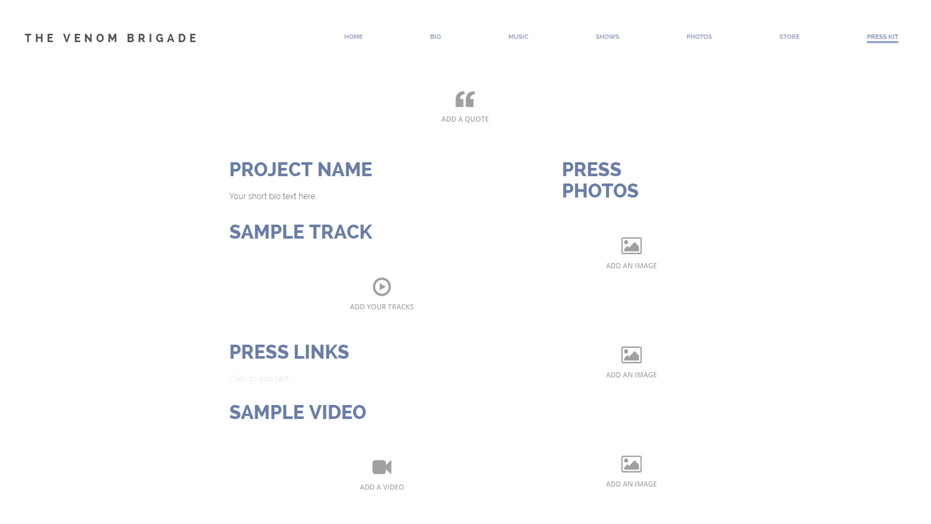